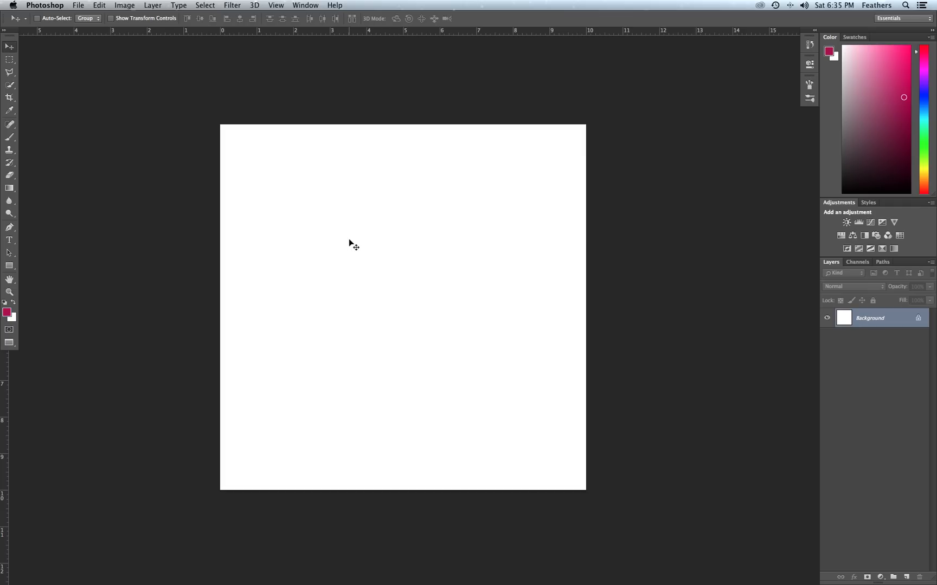
mouse_move(200, 199)
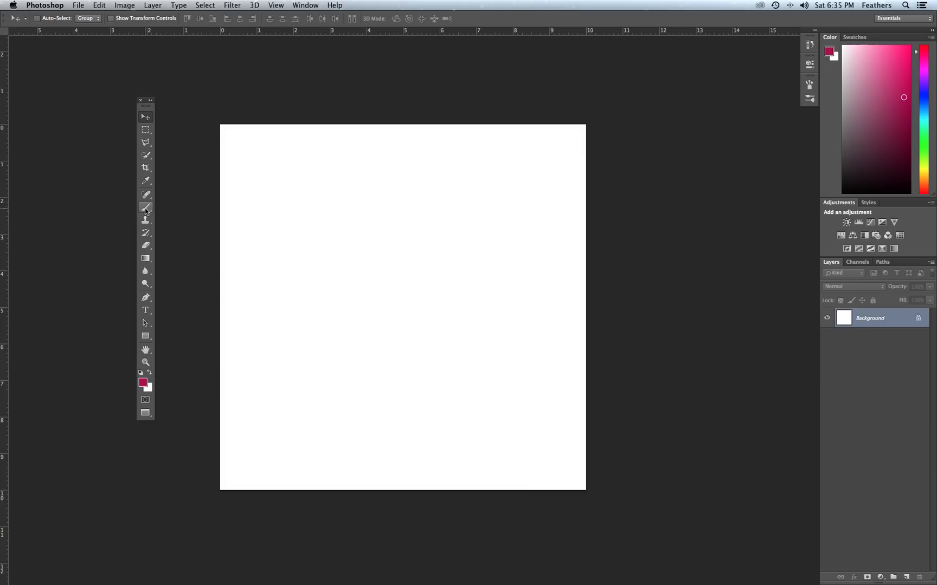
mouse_move(145, 207)
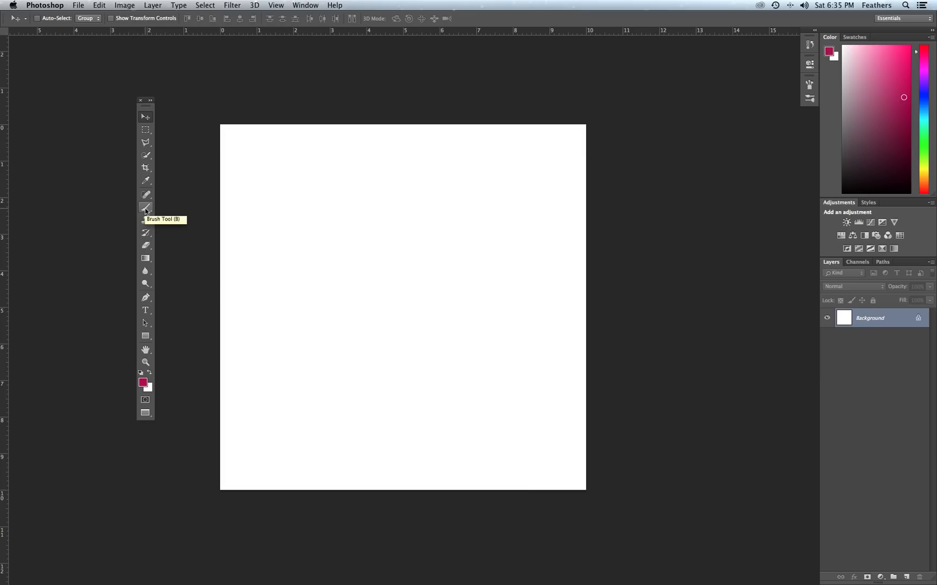
Make the Brush tool active, painting with the pinkish-red foreground colour
click(145, 209)
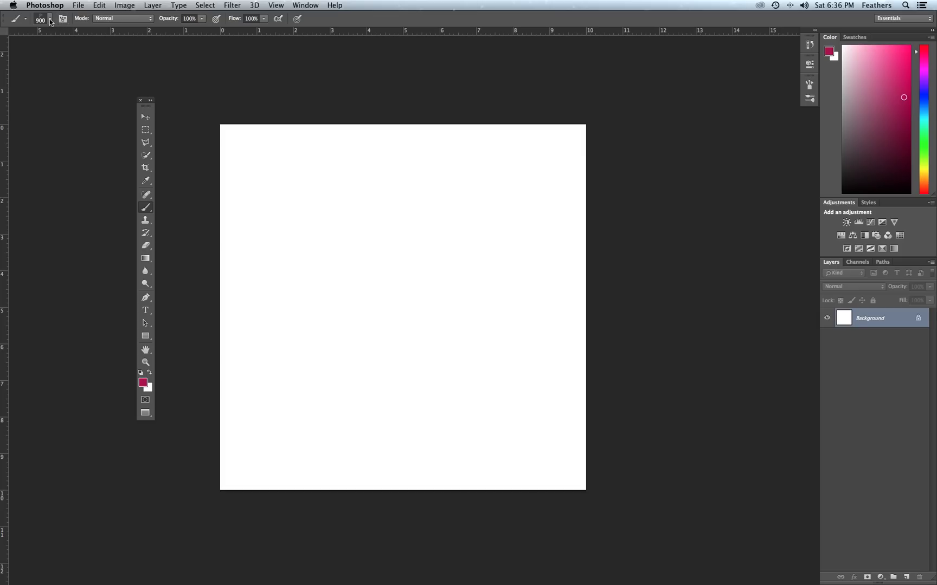
Show the brush preset picker's management menu with its brush-library options
click(50, 19)
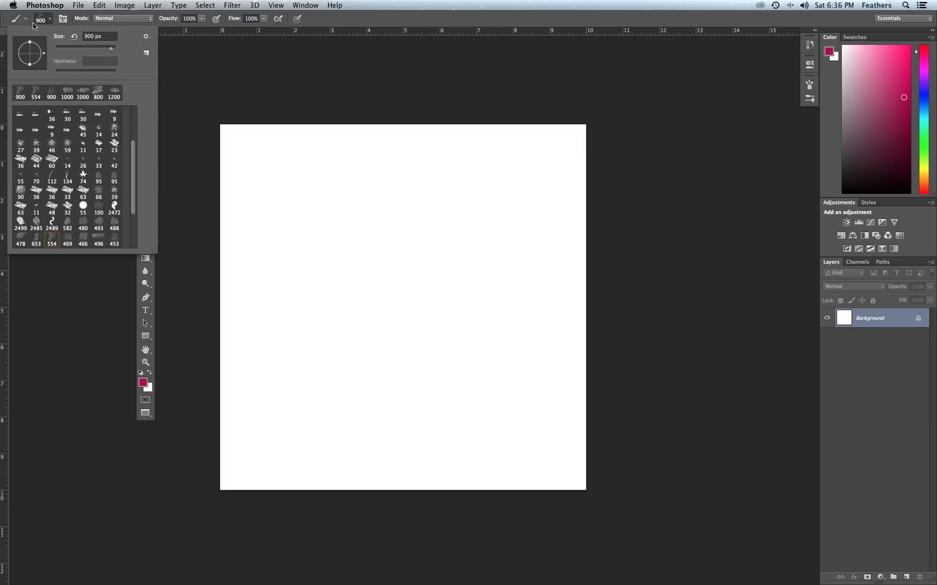
mouse_move(52, 60)
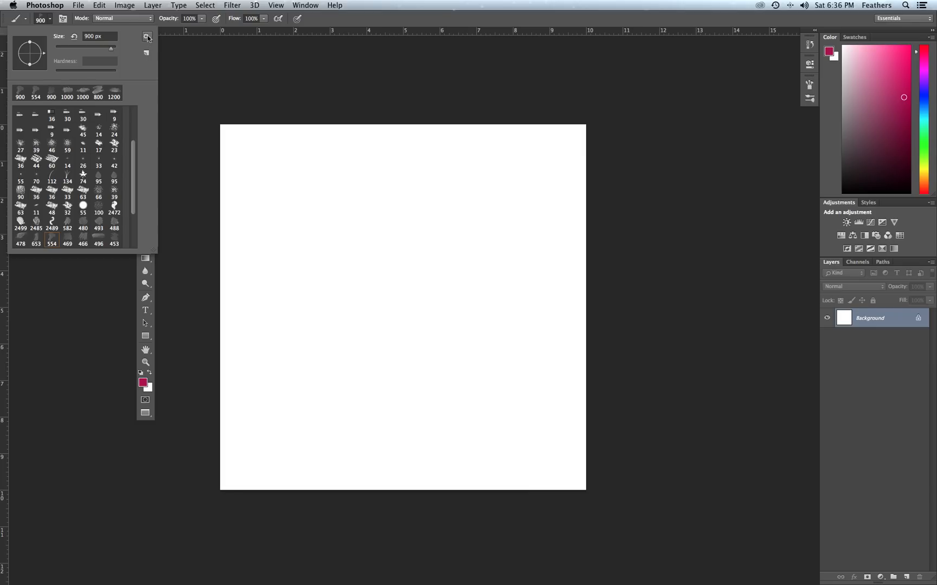
click(146, 36)
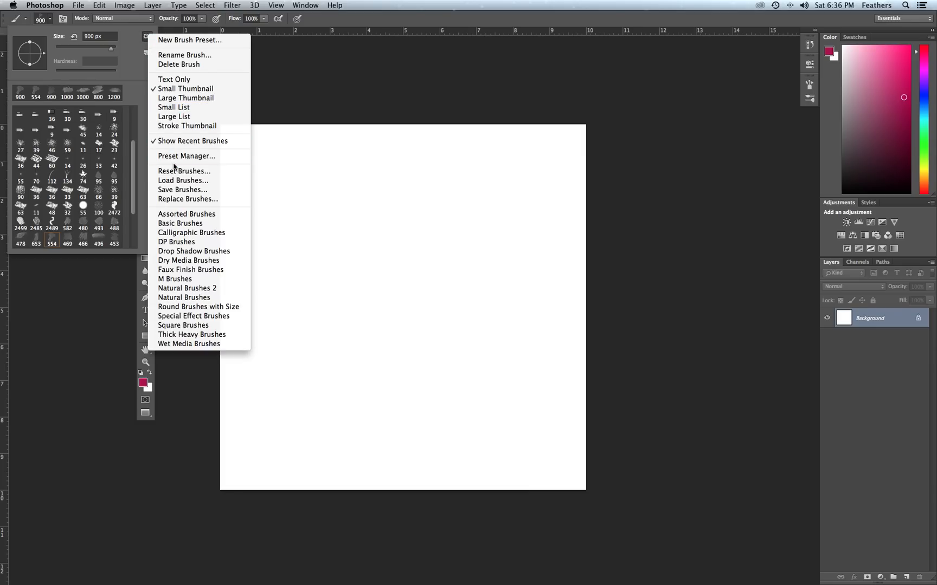
mouse_move(183, 181)
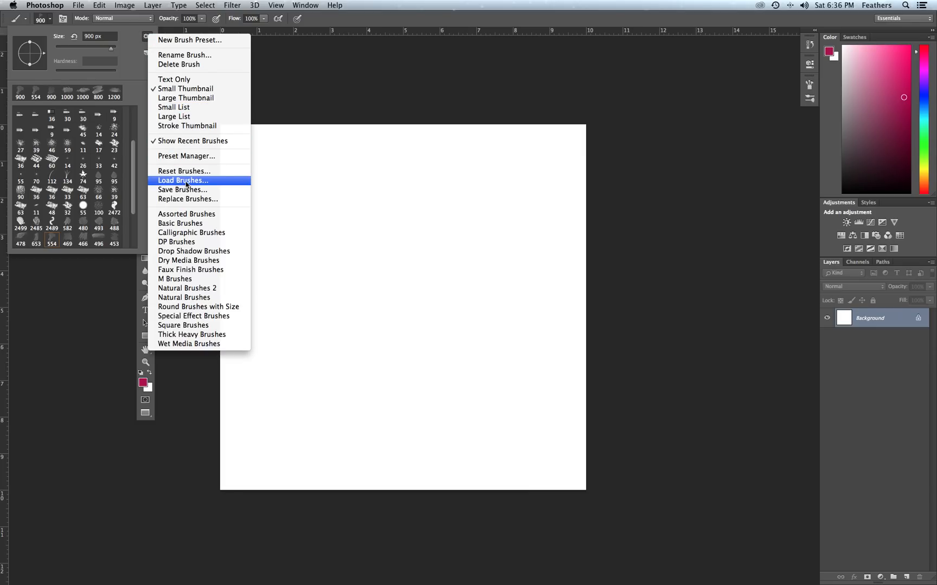
Start Load Brushes… and reach the PS WATERCOLOR folder with the .abr file
click(183, 180)
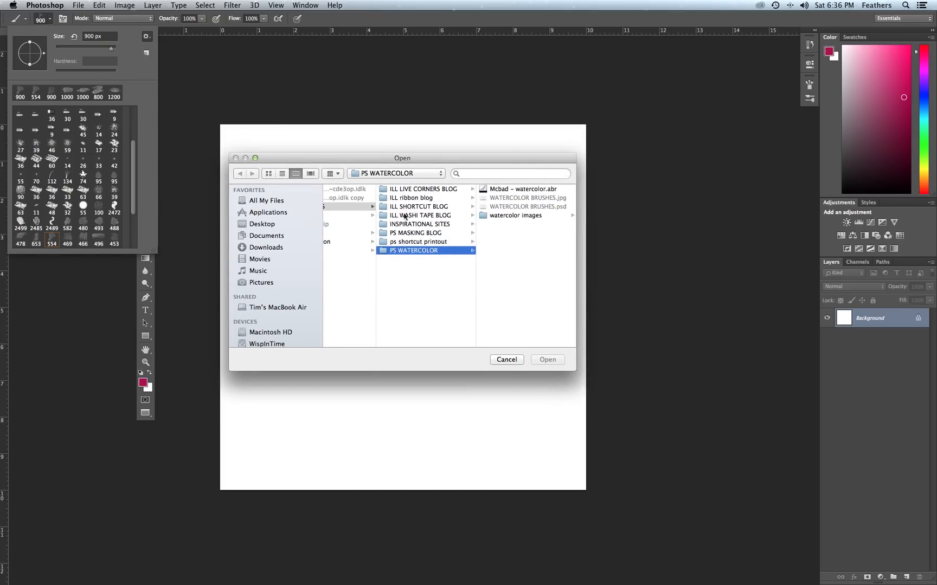
mouse_move(394, 259)
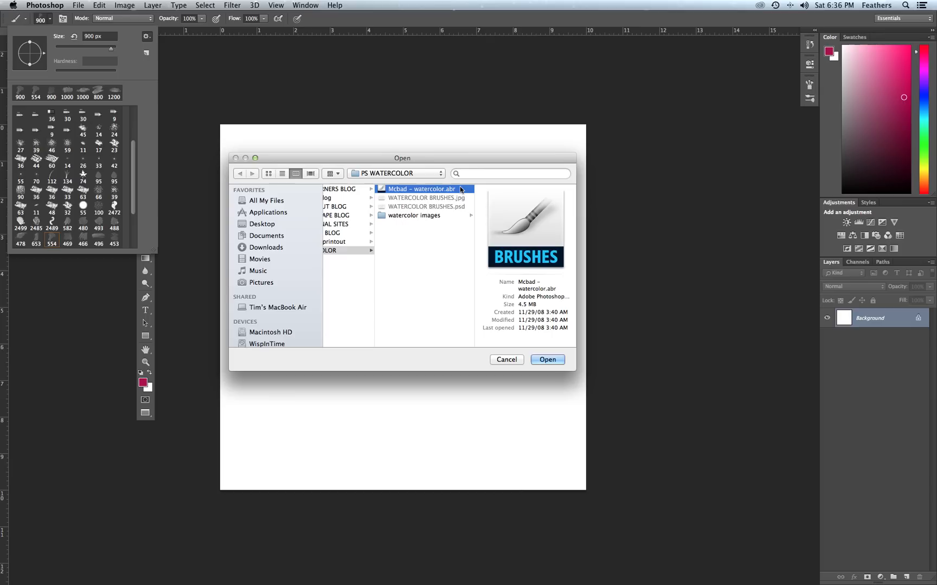
mouse_move(537, 191)
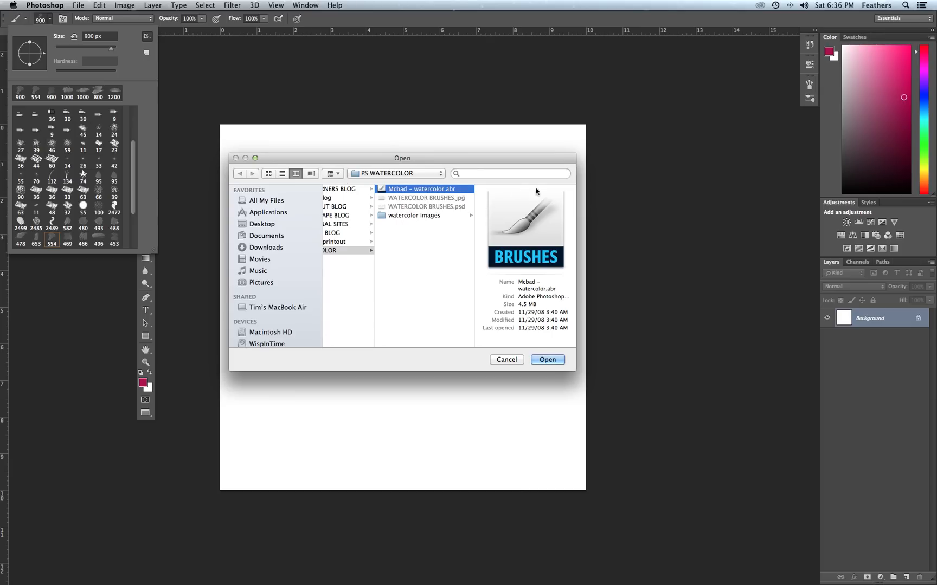
mouse_move(560, 292)
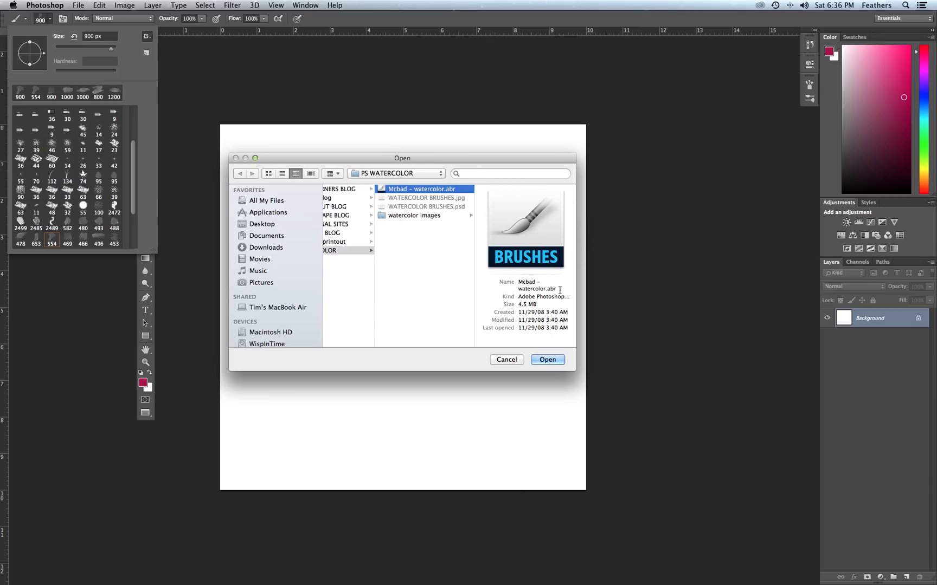
mouse_move(532, 278)
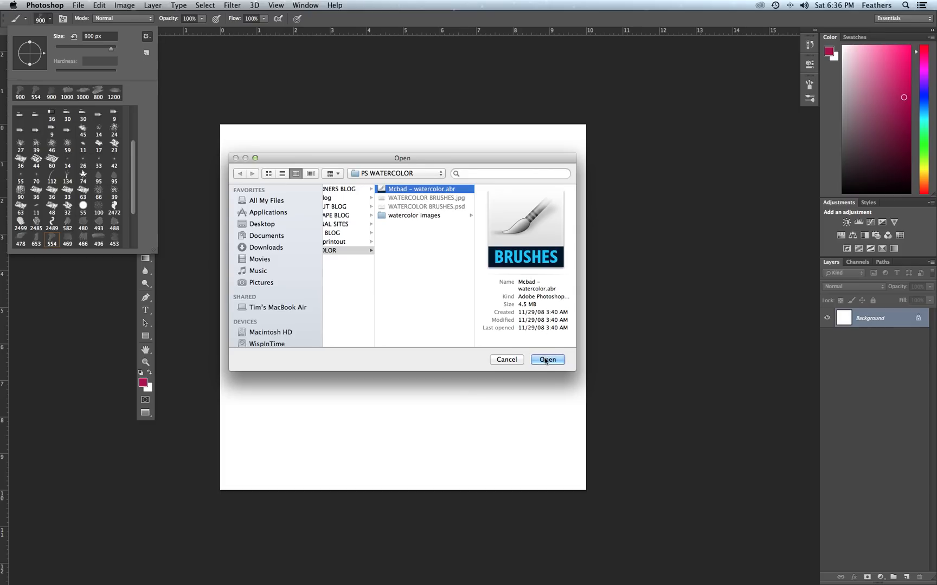
Load Mcbad – watercolor.abr and select a 500 px watercolor brush tip
click(546, 359)
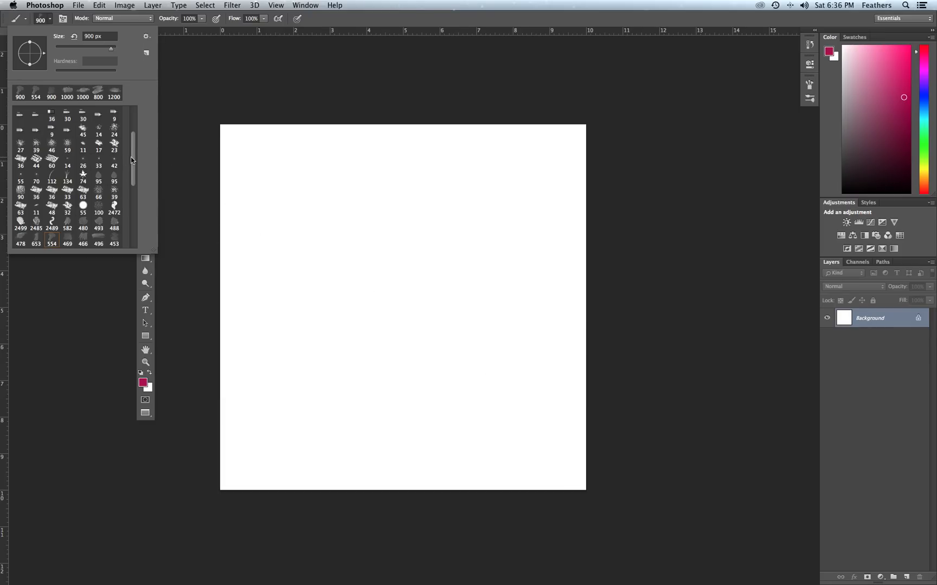
mouse_move(48, 31)
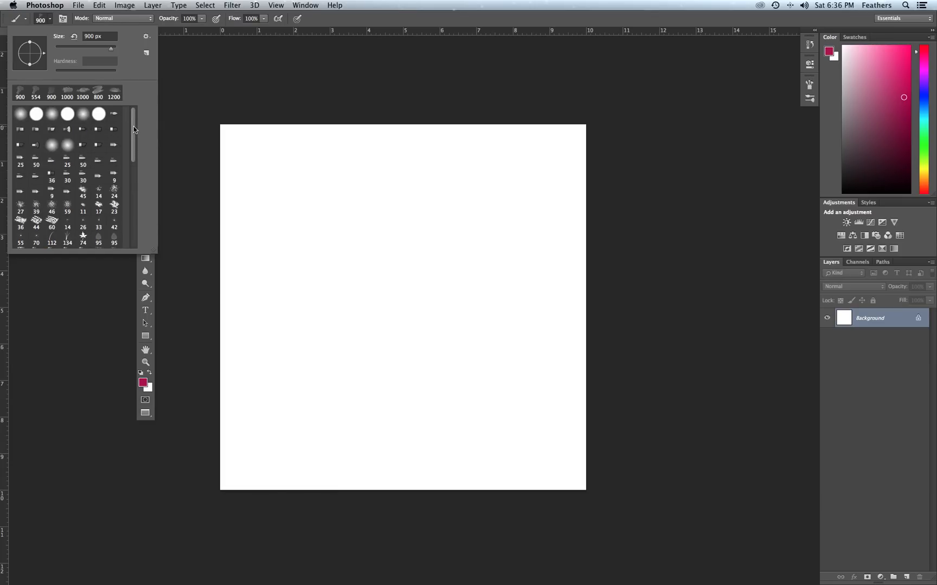
scroll(down, 3)
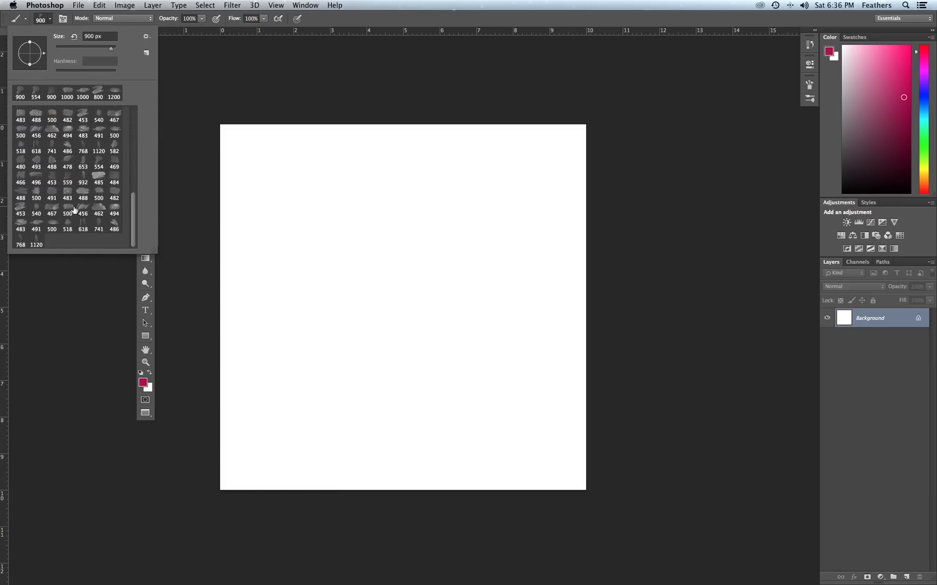
mouse_move(94, 206)
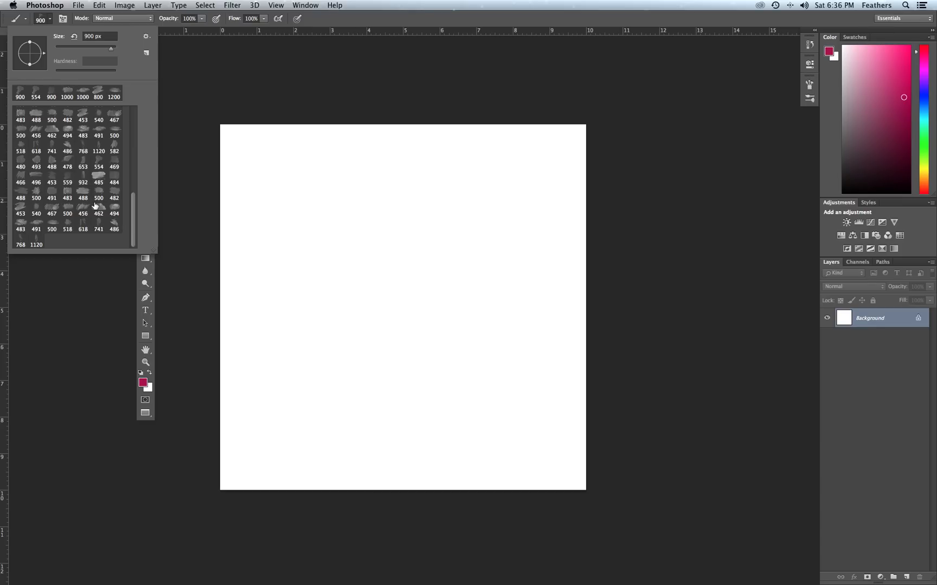
mouse_move(97, 207)
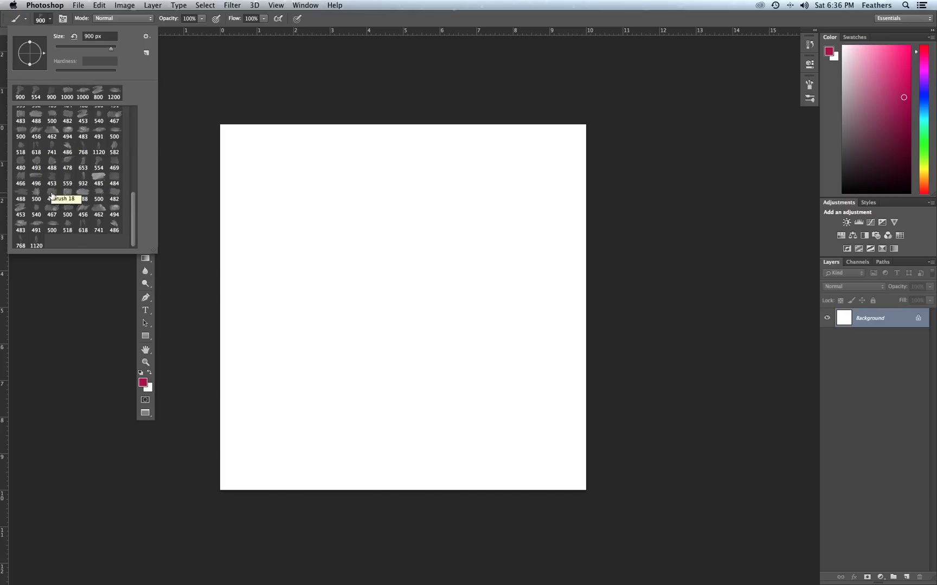
click(35, 199)
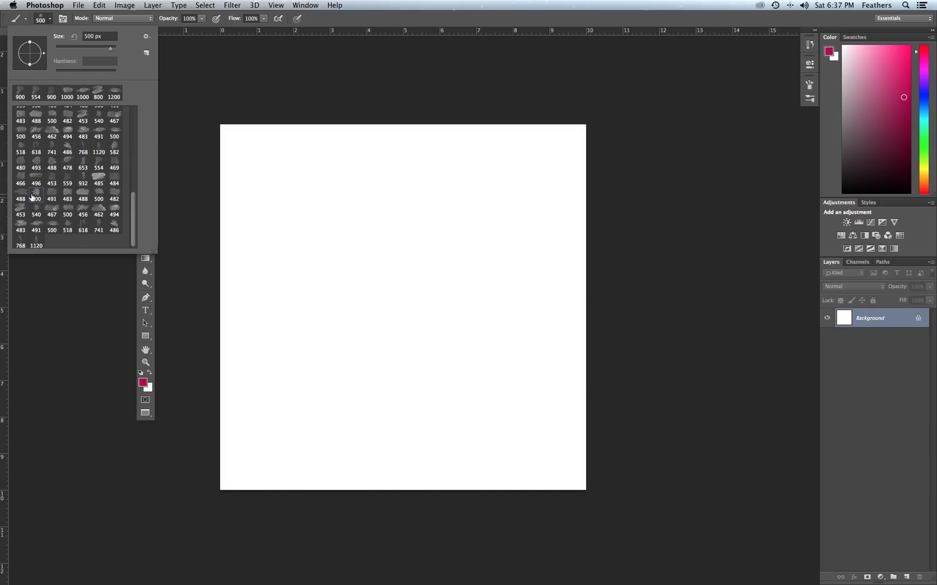
mouse_move(150, 205)
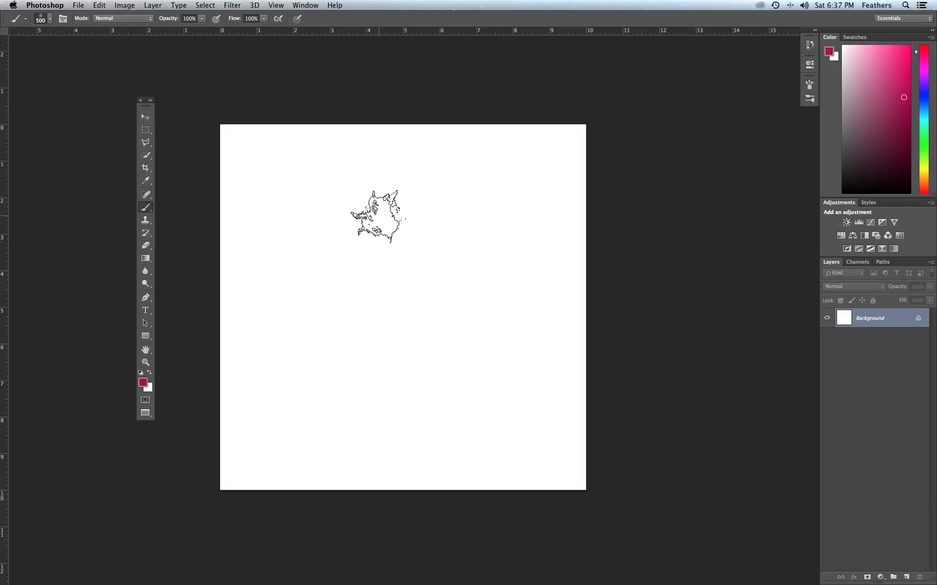
Show the Window menu's panel list, with the watercolor brush still ready
drag(376, 215, 449, 275)
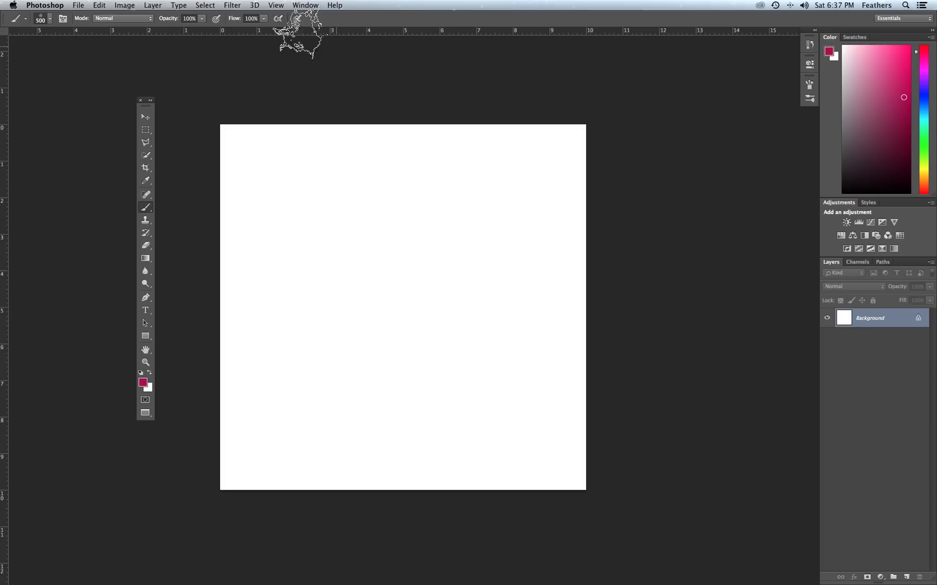
click(305, 6)
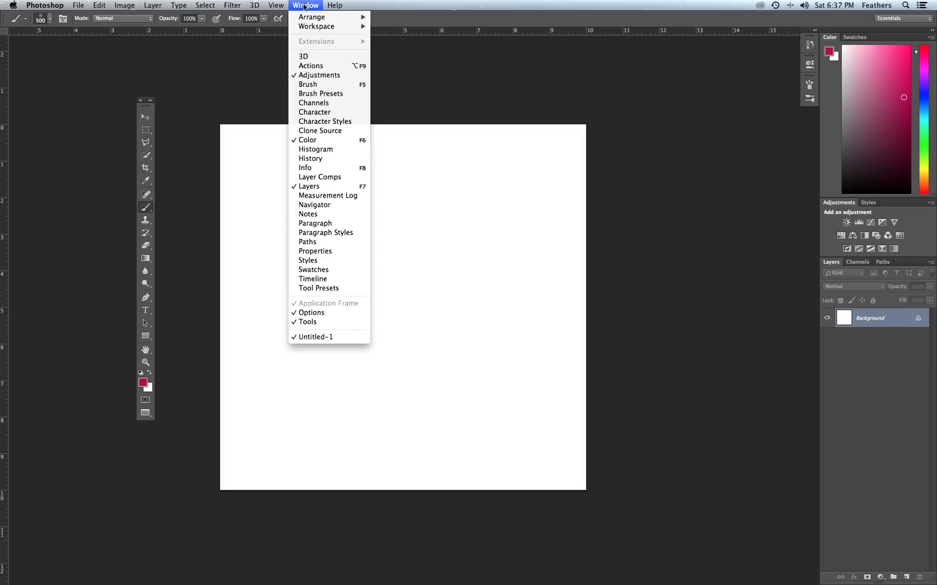
mouse_move(812, 478)
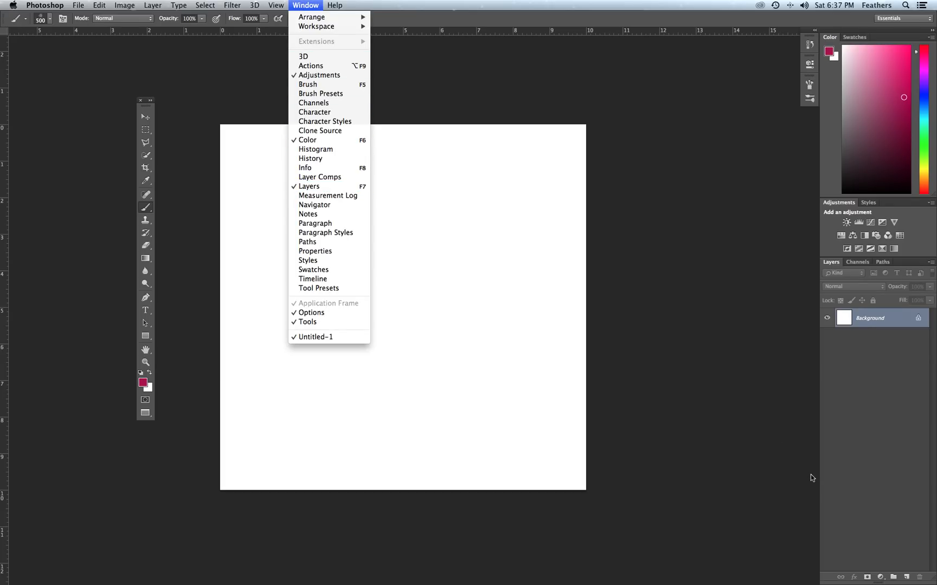
mouse_move(907, 579)
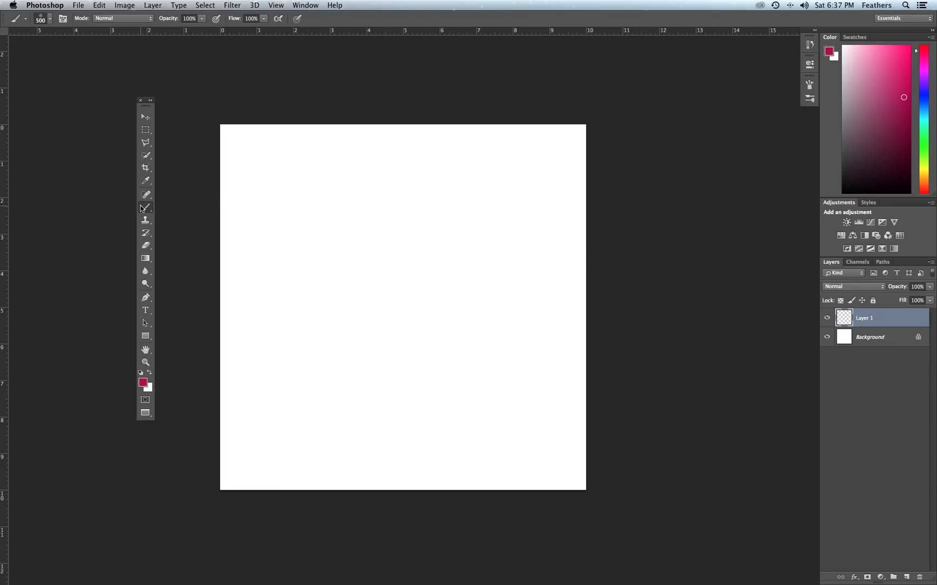
mouse_move(146, 209)
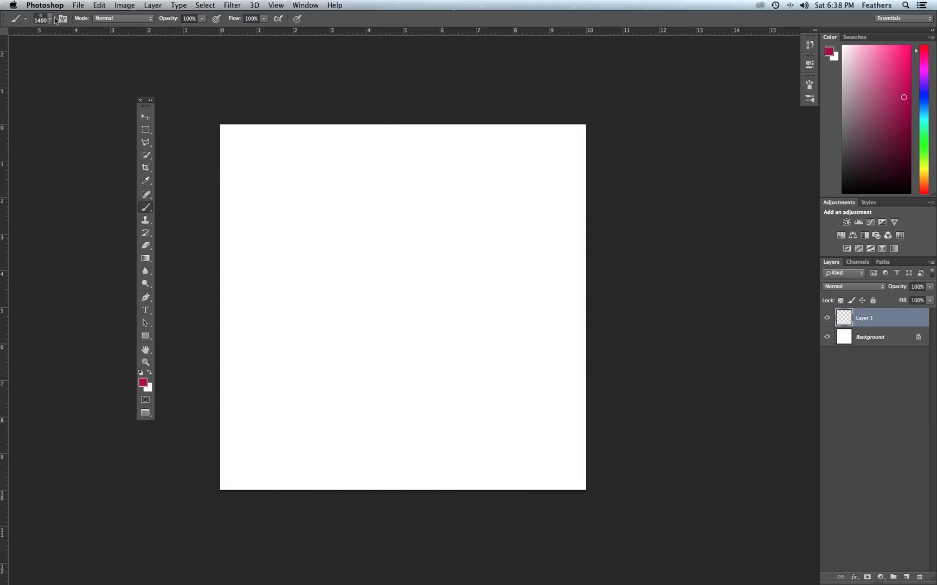
Pick a watercolor splash tip at 1300 px and stamp it pink near the canvas top-left
click(50, 18)
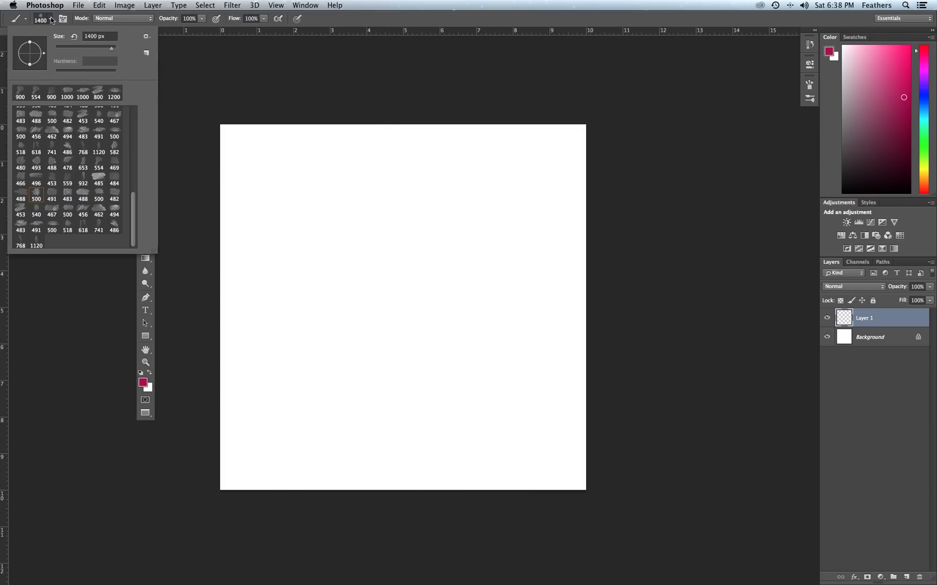
mouse_move(109, 51)
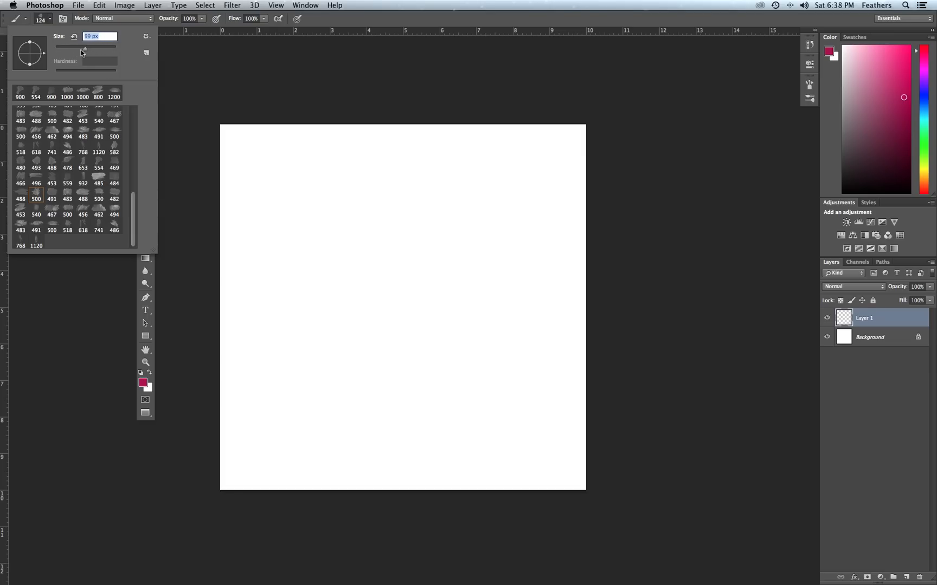
drag(82, 50, 101, 49)
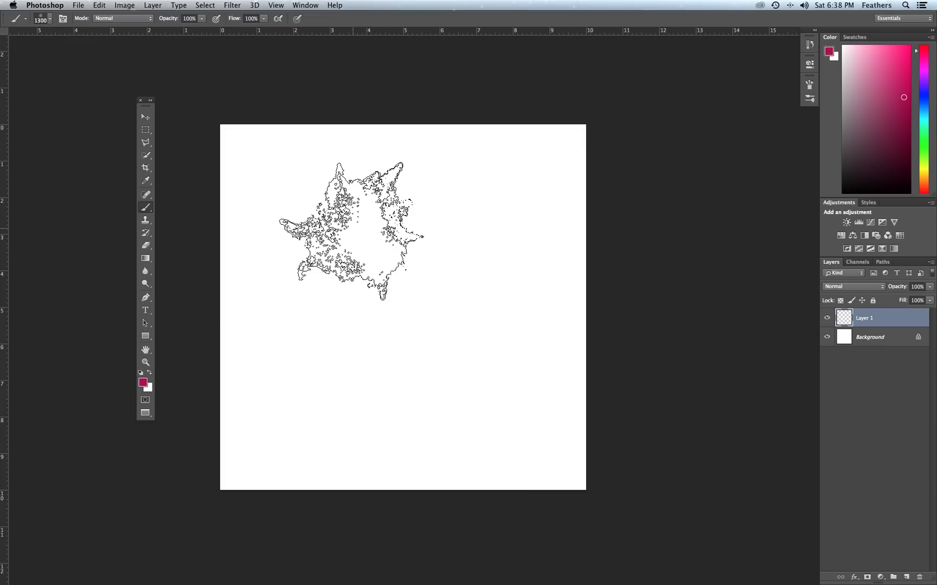
drag(352, 230, 114, 353)
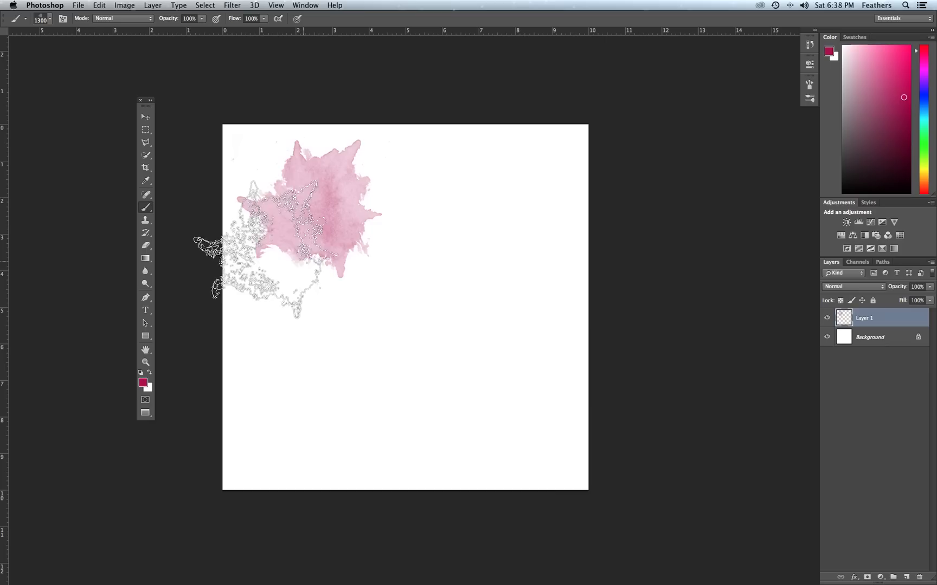
Choose a stroke brush preset and bring up the foreground colour picker for dark blue
click(45, 5)
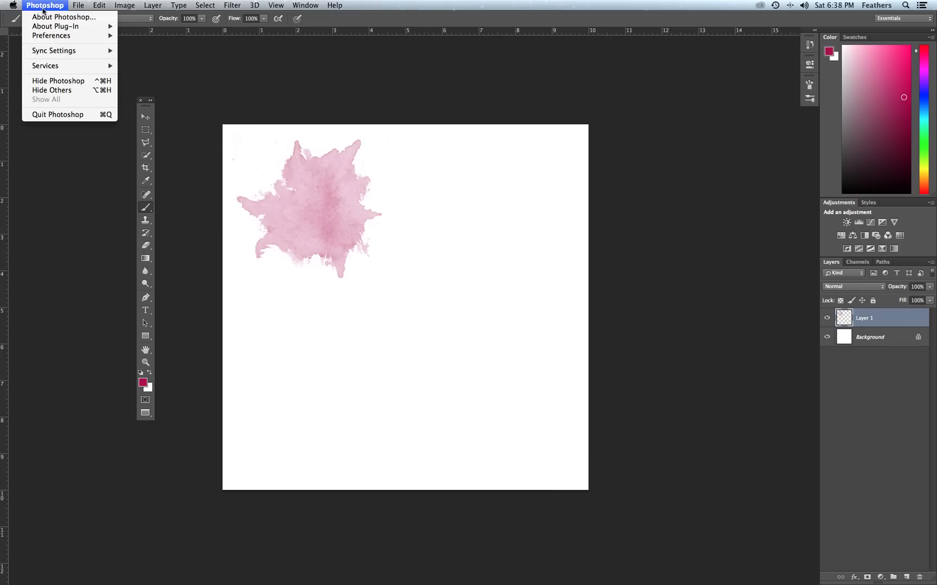
click(44, 5)
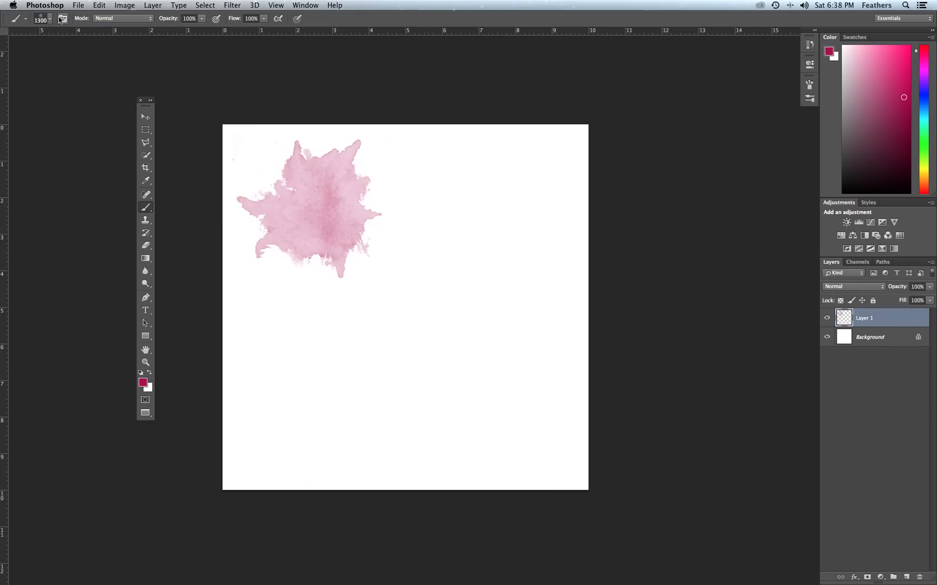
click(51, 18)
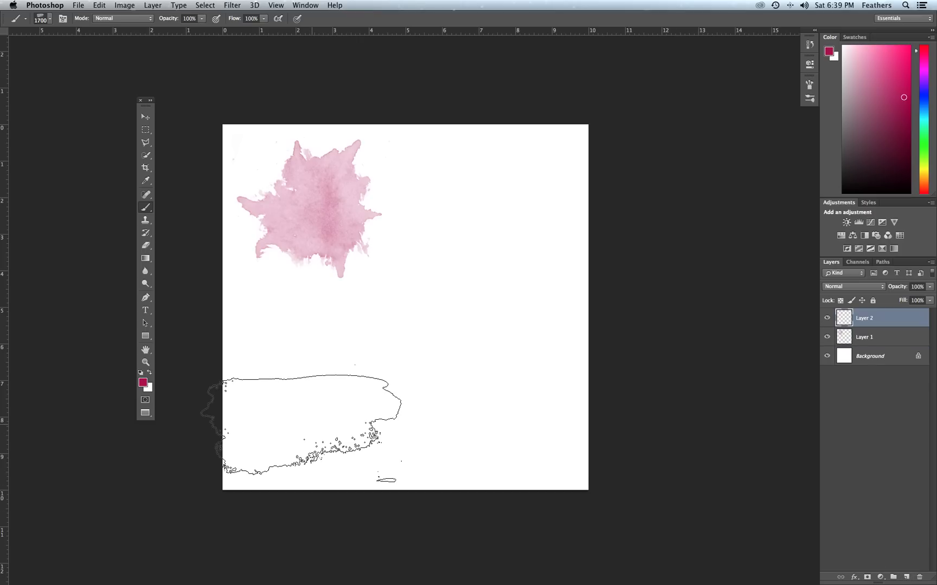
click(142, 382)
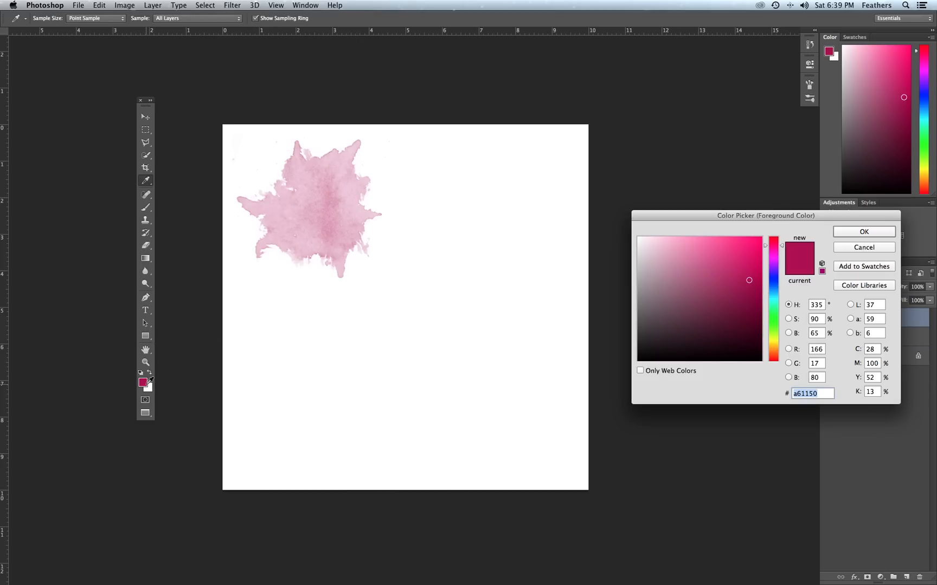
mouse_move(371, 326)
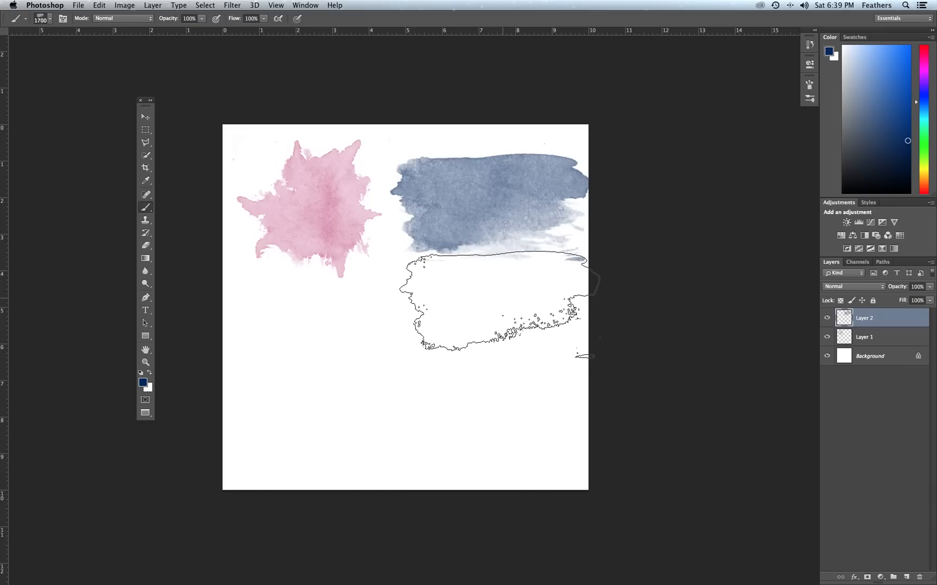
Enlarge the blue-grey stroke across the canvas top so it overlaps the pink splash
click(144, 116)
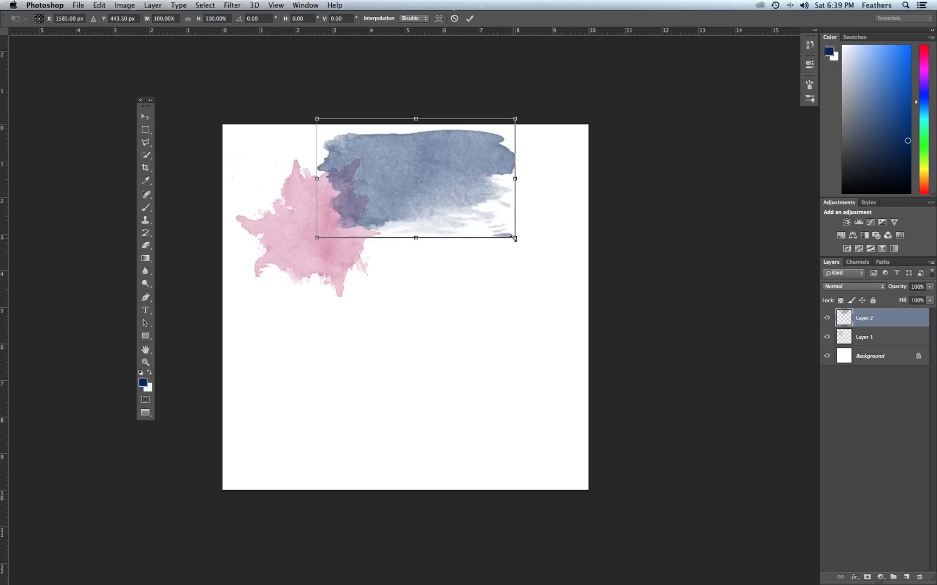
drag(513, 238, 517, 239)
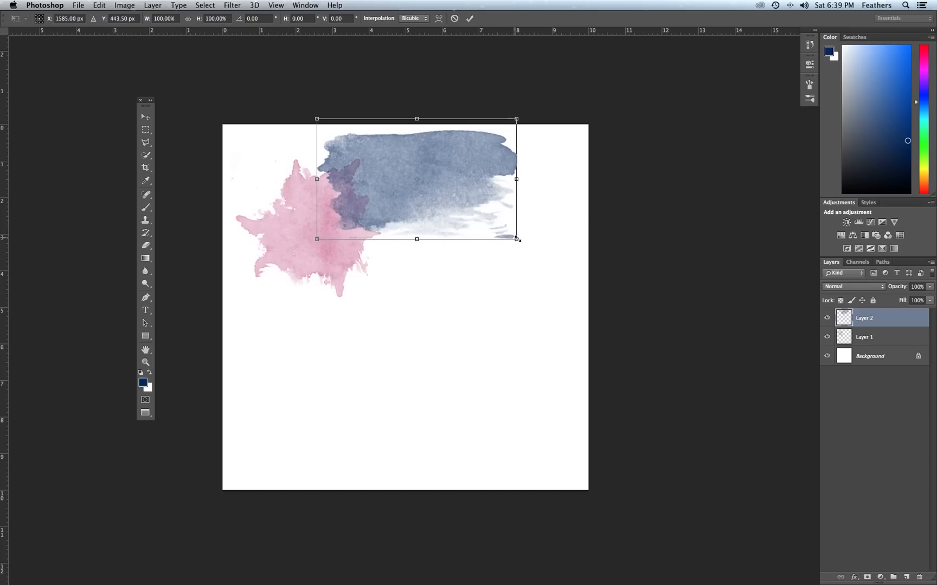
drag(516, 239, 569, 263)
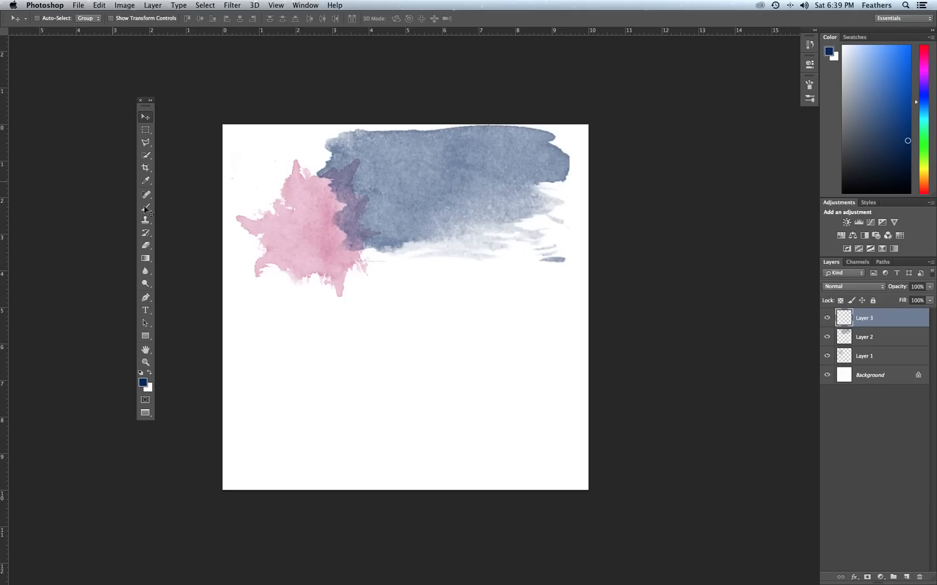
Confirm green as the colour and stamp a diagonal stroke below the blue-grey one on Layer 3
click(144, 208)
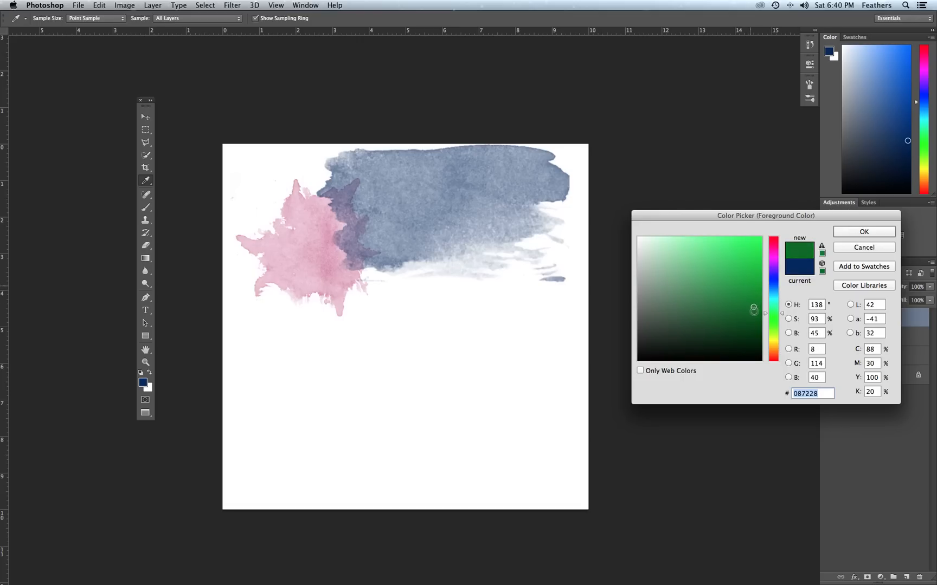
click(862, 232)
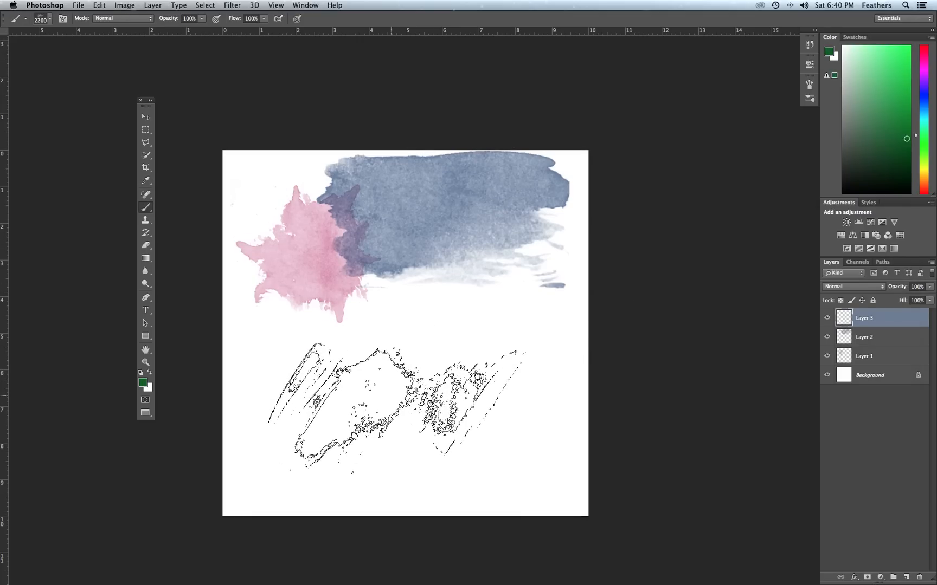
drag(310, 370, 538, 454)
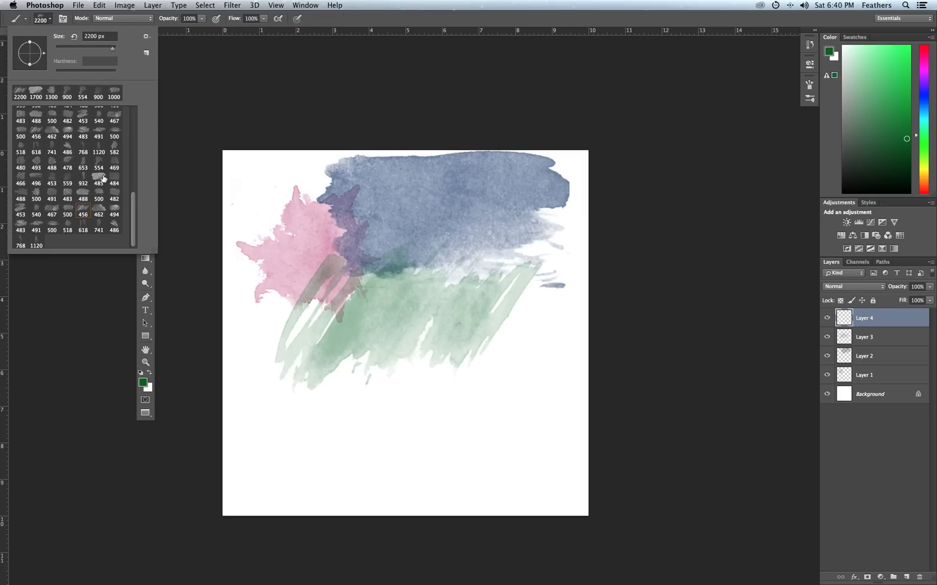
Stamp a yellow watercolor shape on Layer 4 and move it to the lower left over the green
click(113, 229)
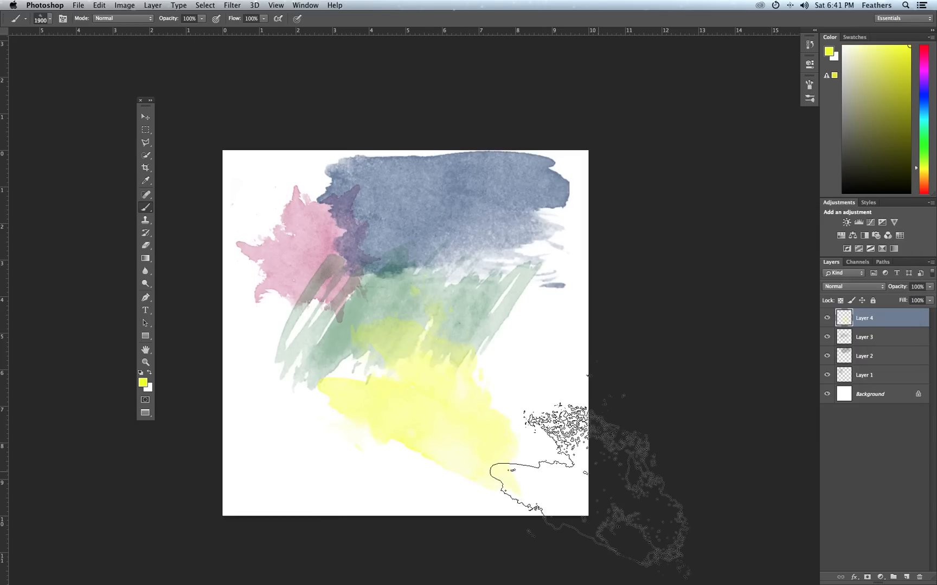
click(144, 117)
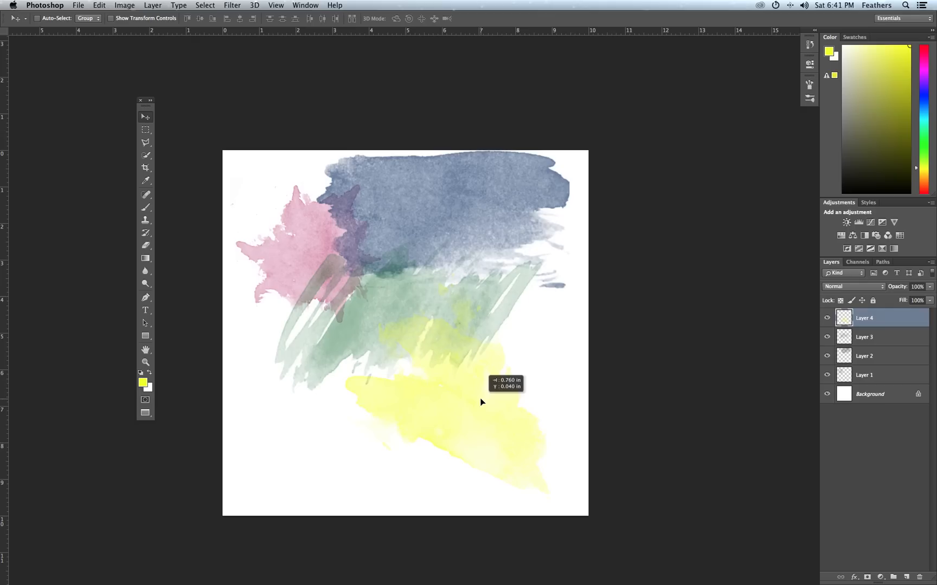
drag(482, 403, 333, 406)
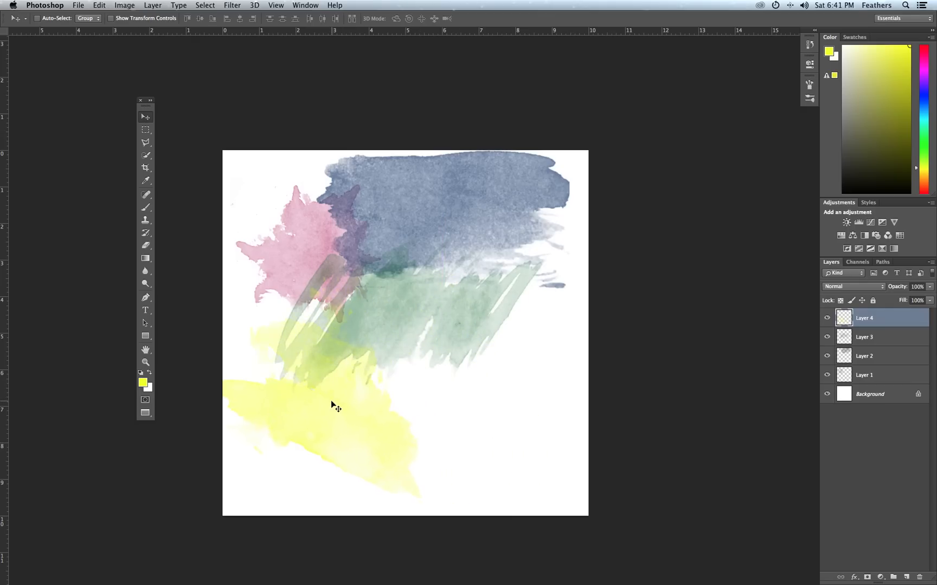
drag(335, 406, 340, 402)
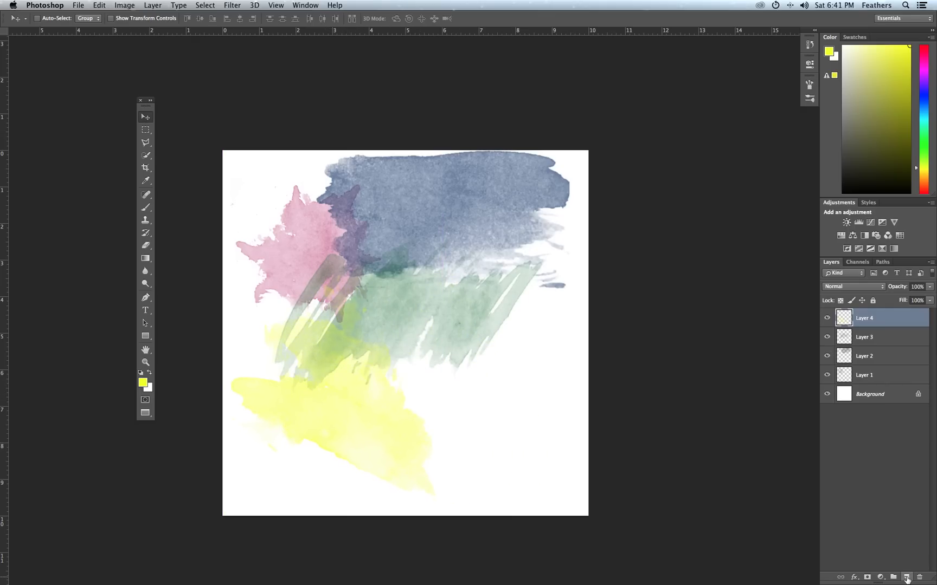
Add new Layer 5, choose a watercolor brush preset and set the foreground colour to mint green
click(907, 576)
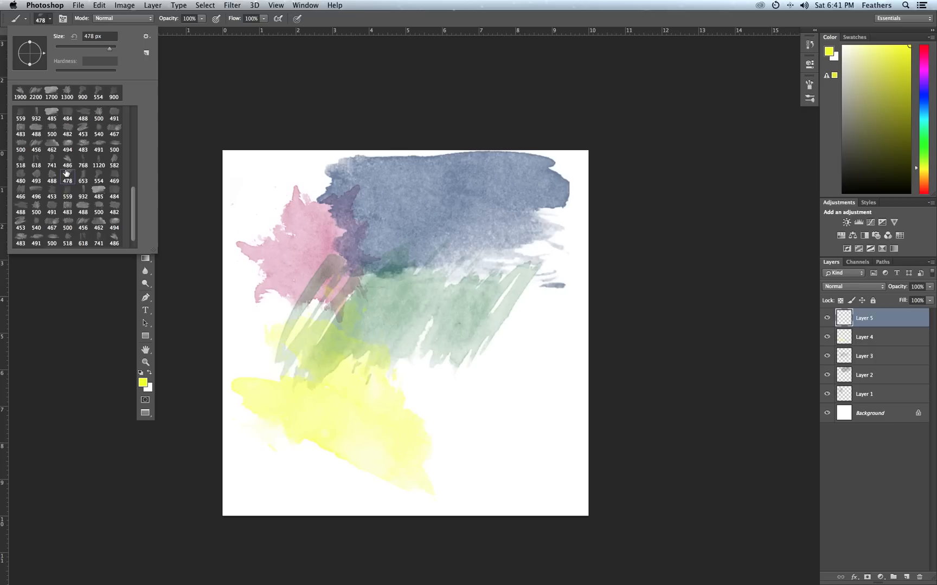
click(353, 332)
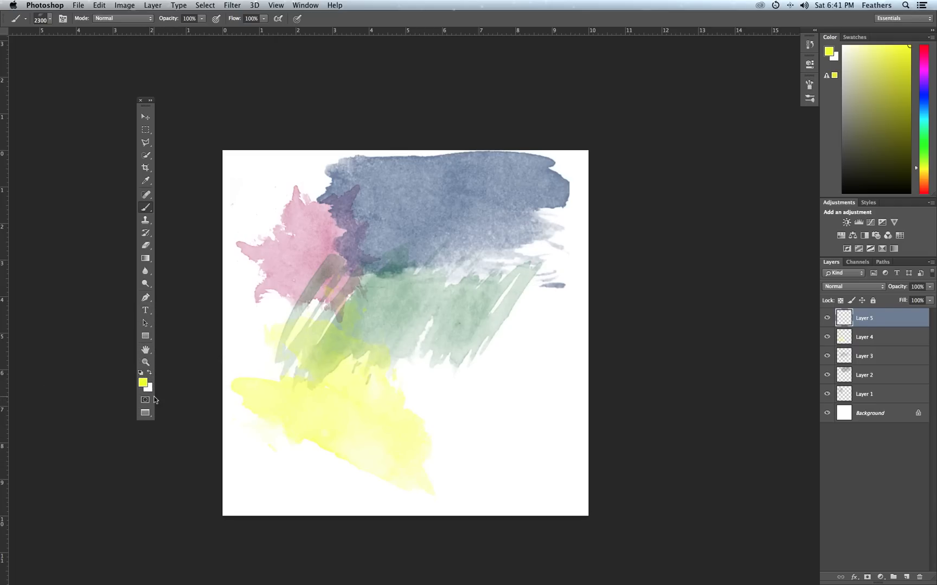
click(142, 383)
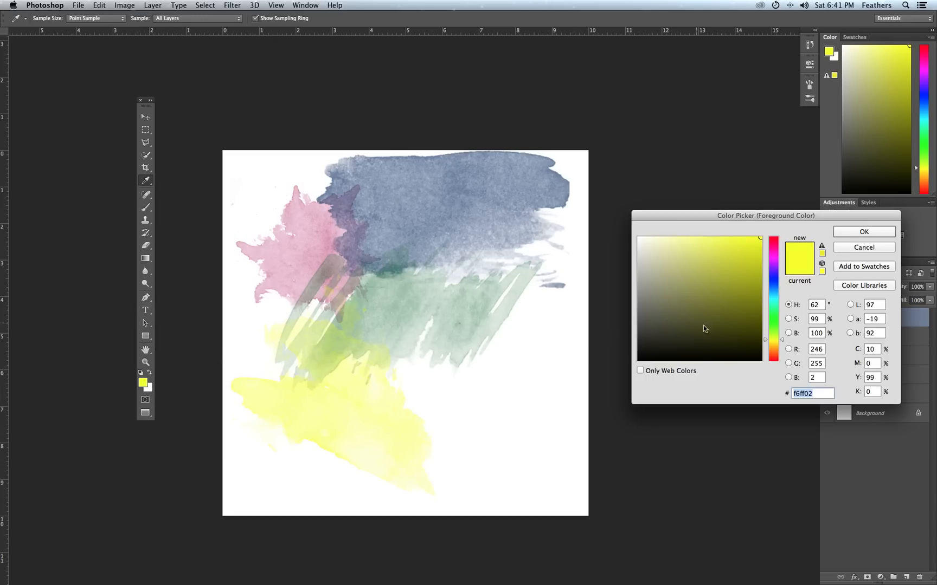
click(773, 315)
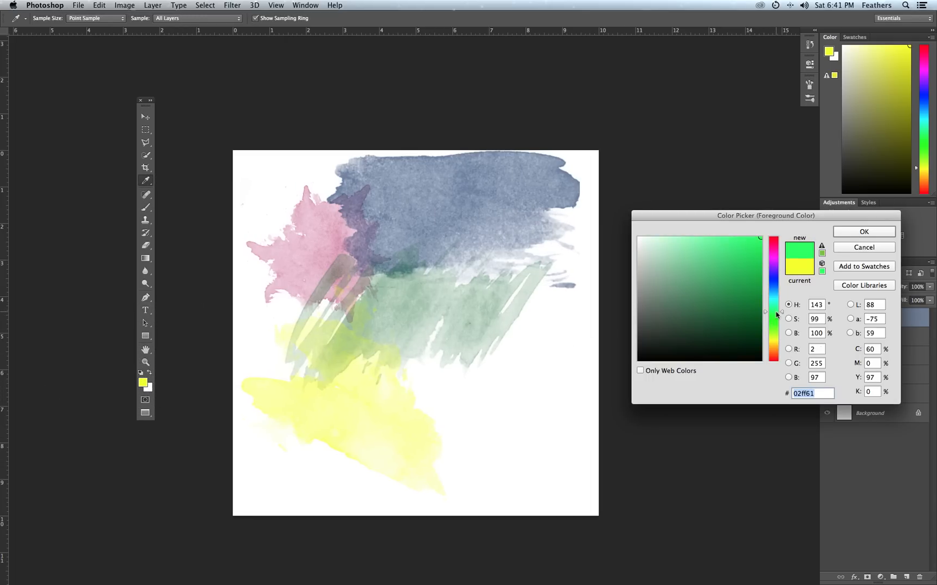
click(862, 232)
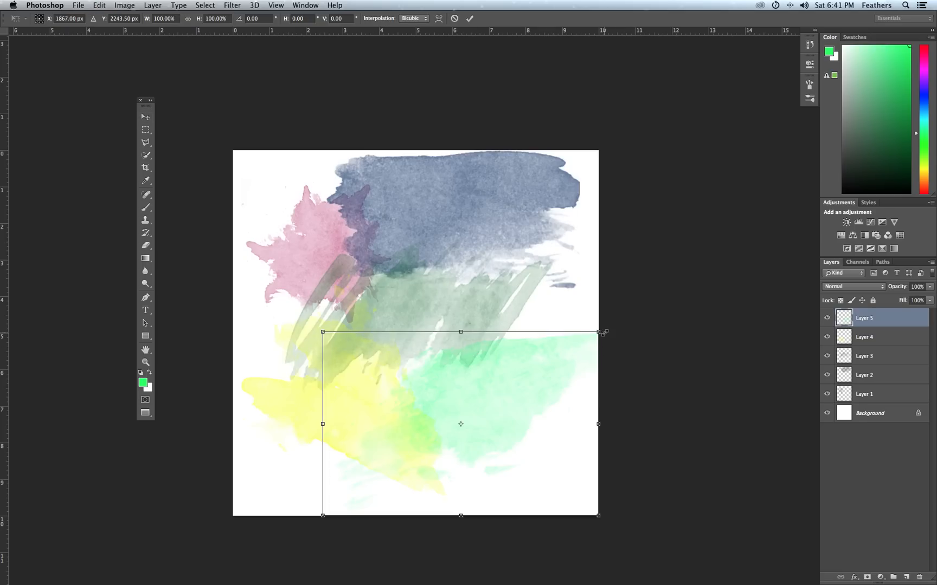
Scale the mint stamp to about 83% and rotate it roughly -11° in Free Transform
drag(603, 330, 502, 315)
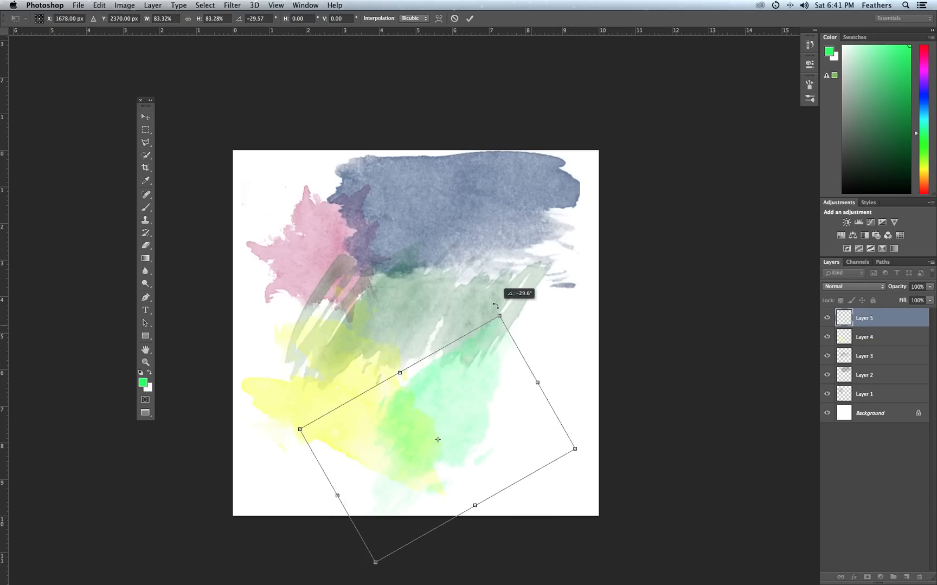
drag(499, 316, 513, 307)
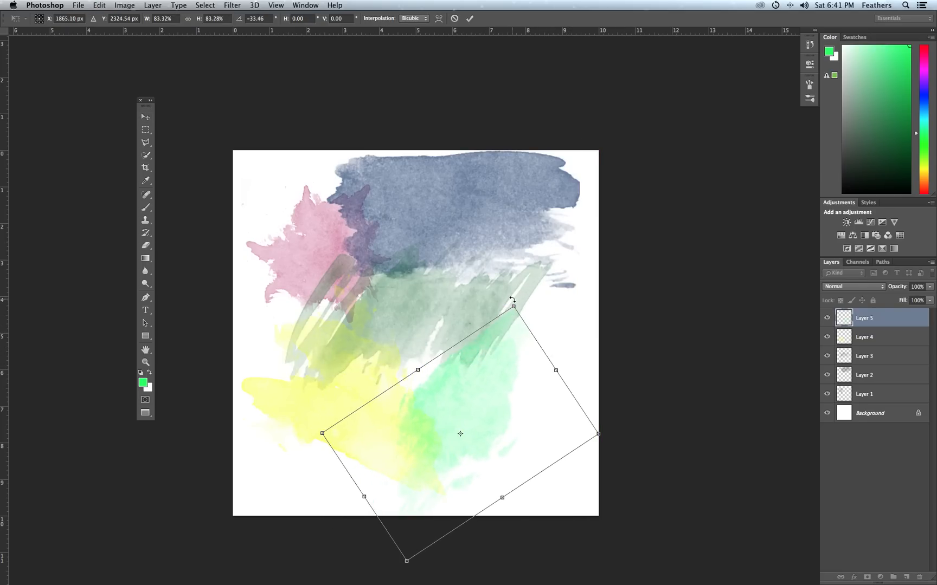
drag(512, 299, 567, 345)
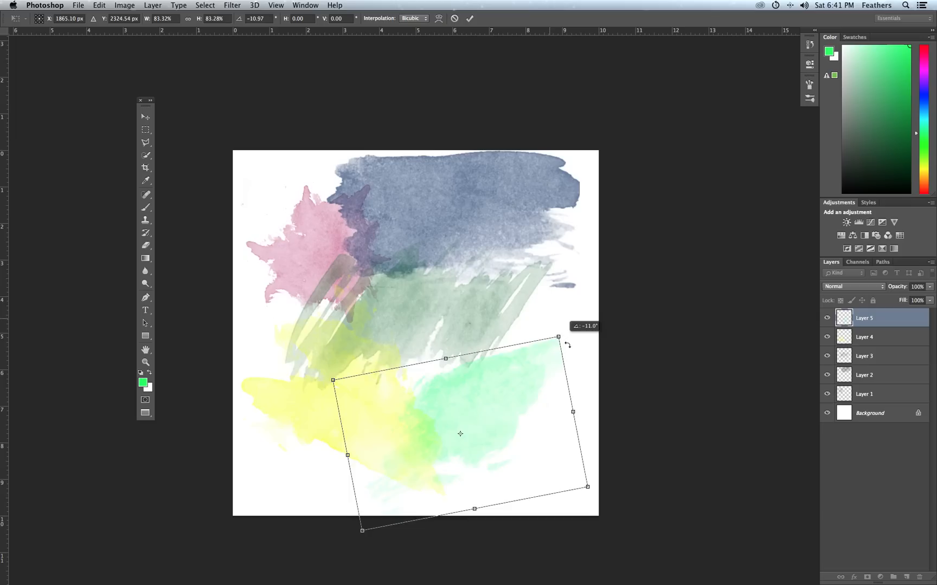